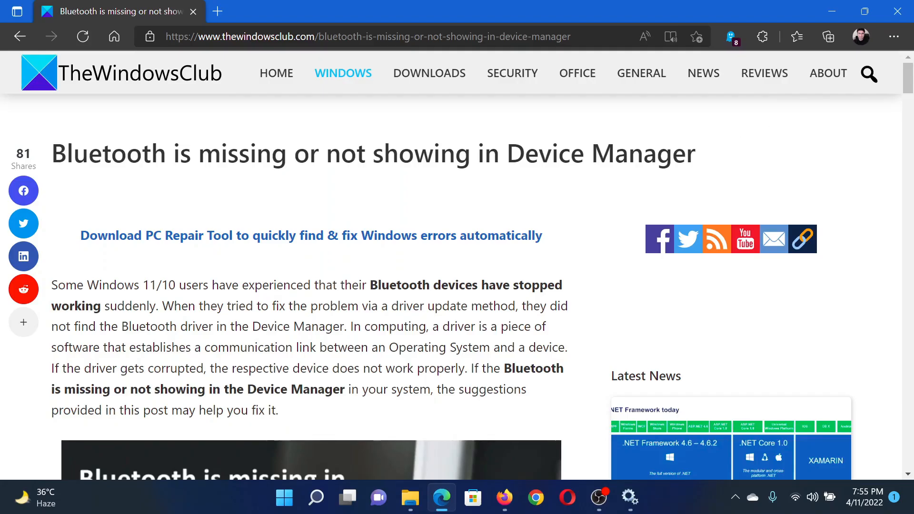
Step: Scroll the TheWindowsClub Bluetooth article down to its list of eight troubleshooting fixes
{"action": "left_click_drag", "start_coordinate": [67, 154], "coordinate": [612, 153]}
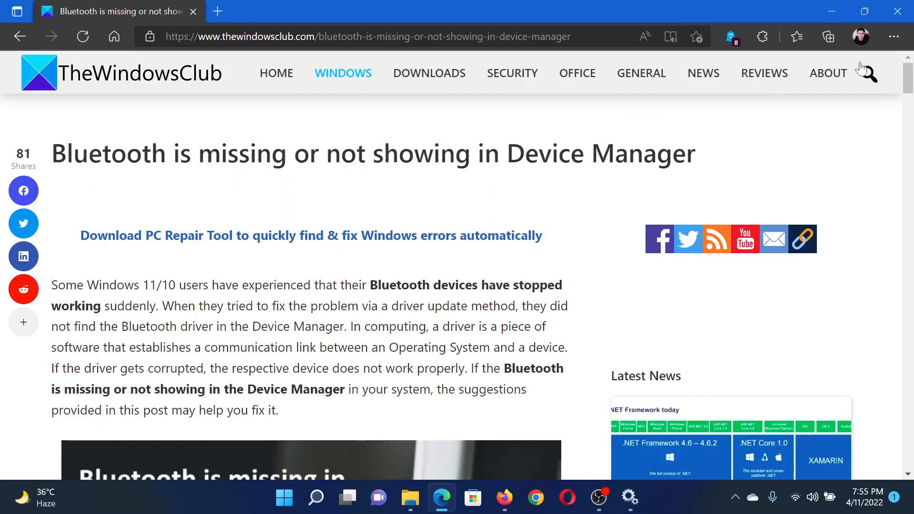
{"action": "scroll", "scroll_direction": "down", "scroll_amount": 3}
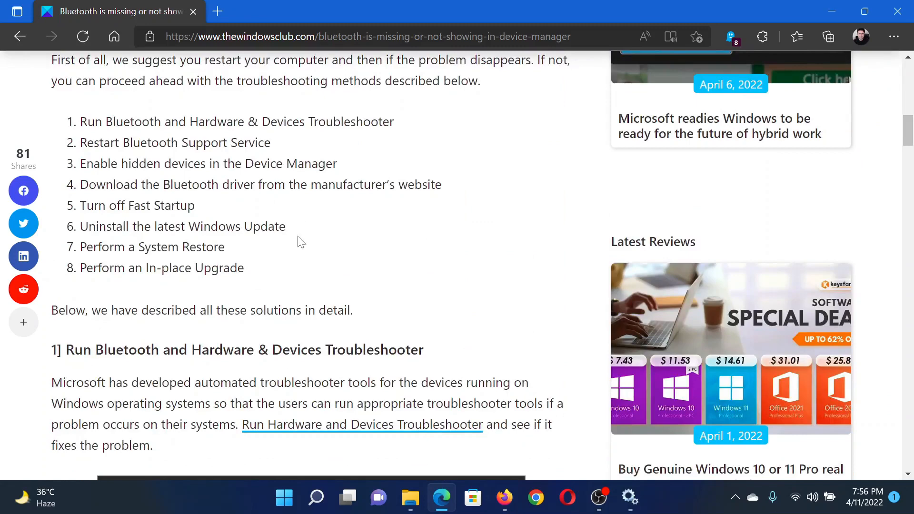
Step: From the Start menu's system tools, reach Settings > System > Troubleshoot > Other troubleshooters listing Bluetooth
{"action": "right_click", "coordinate": [284, 497]}
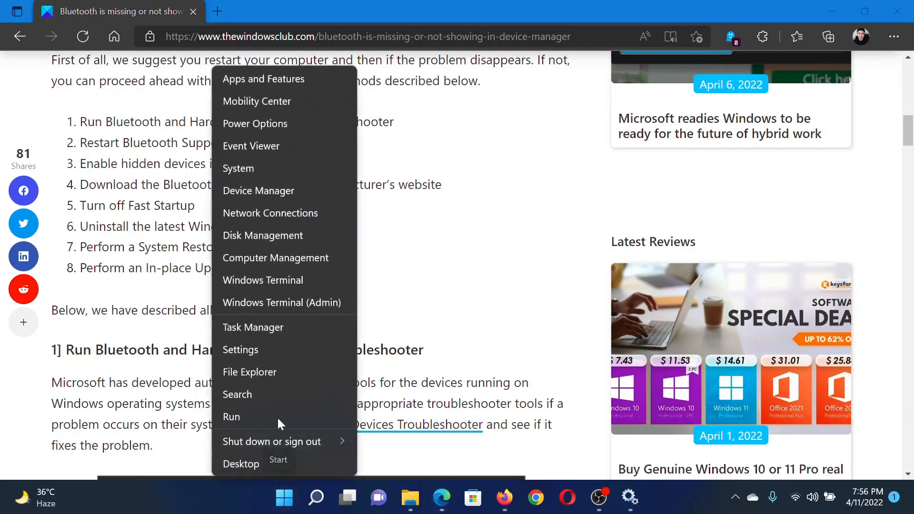
{"action": "left_click", "coordinate": [241, 351]}
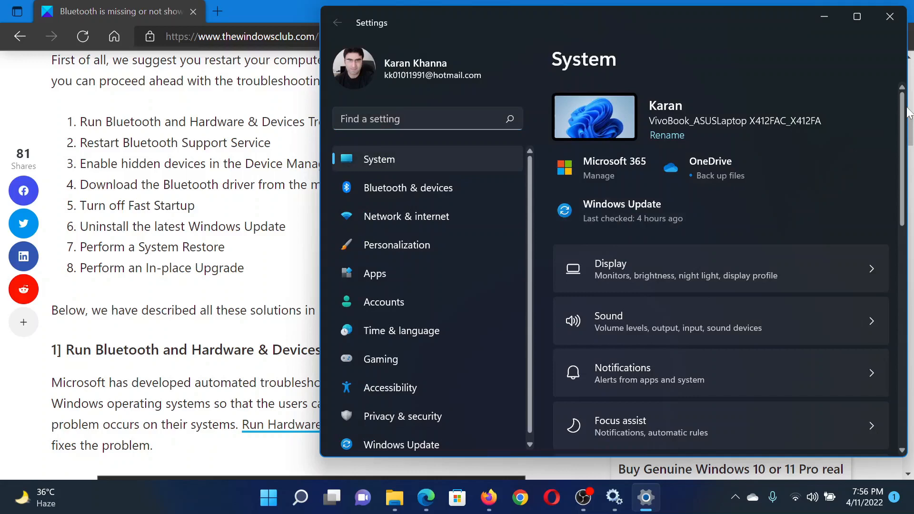
{"action": "scroll", "scroll_direction": "down", "scroll_amount": 3}
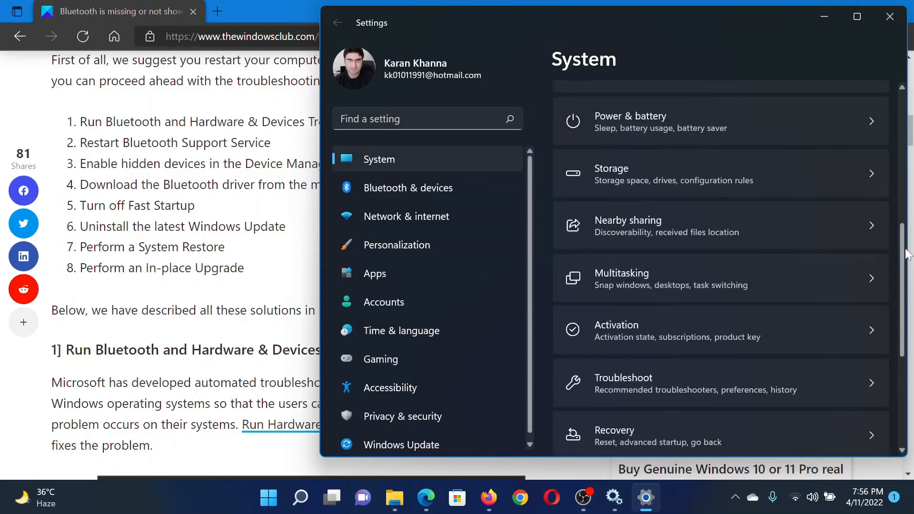
{"action": "left_click", "coordinate": [624, 383]}
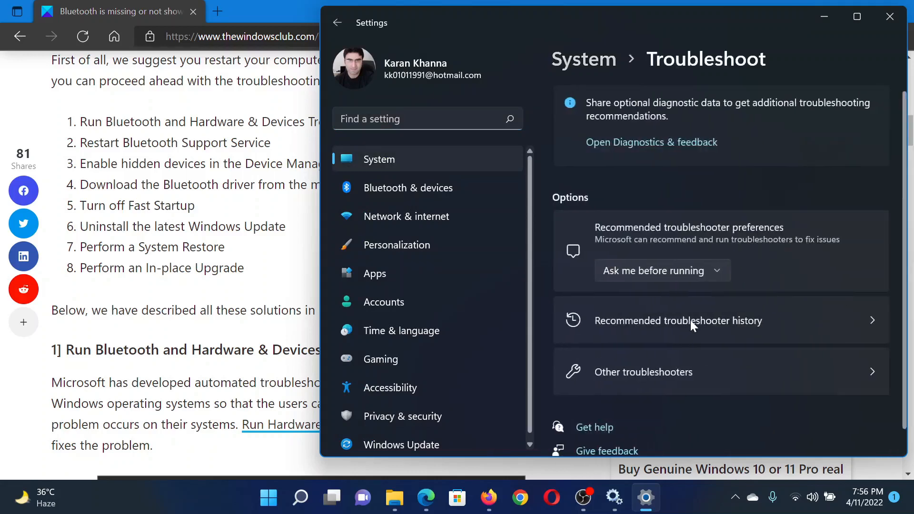
{"action": "left_click", "coordinate": [643, 371]}
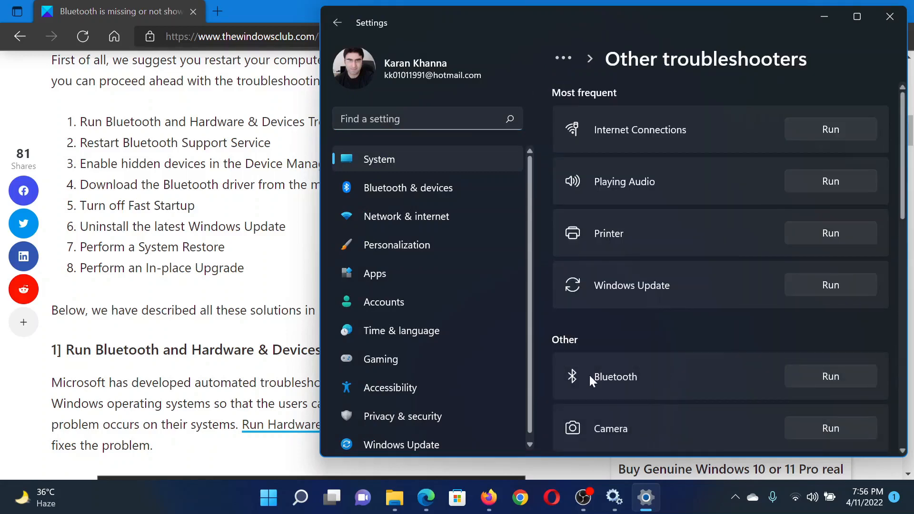
{"action": "mouse_move", "coordinate": [590, 381]}
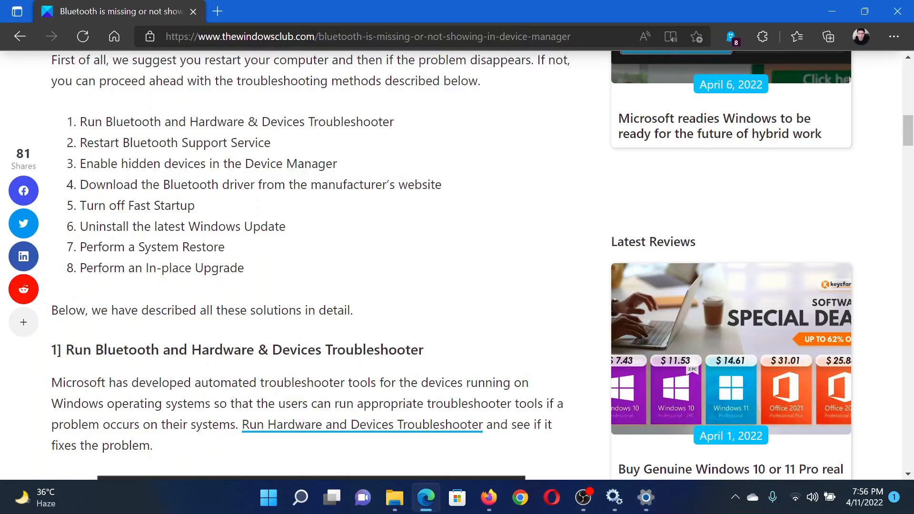
{"action": "mouse_move", "coordinate": [288, 153]}
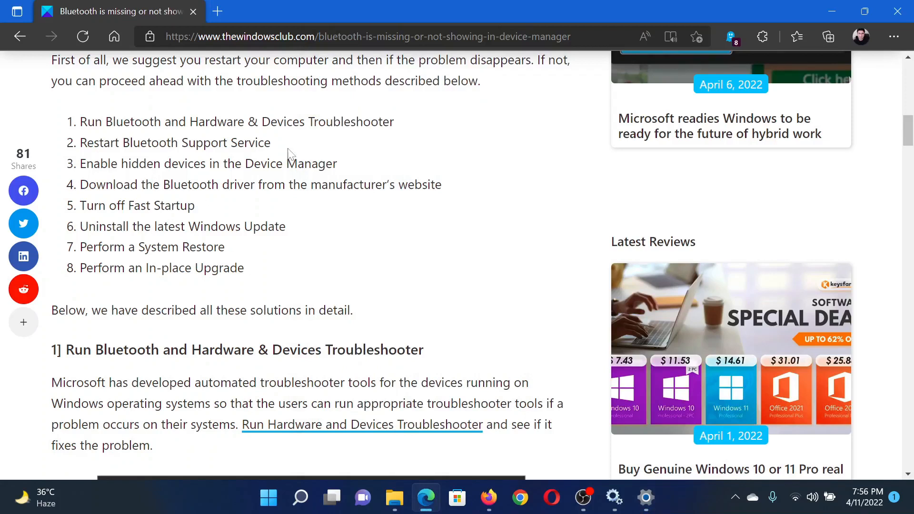
{"action": "mouse_move", "coordinate": [269, 328]}
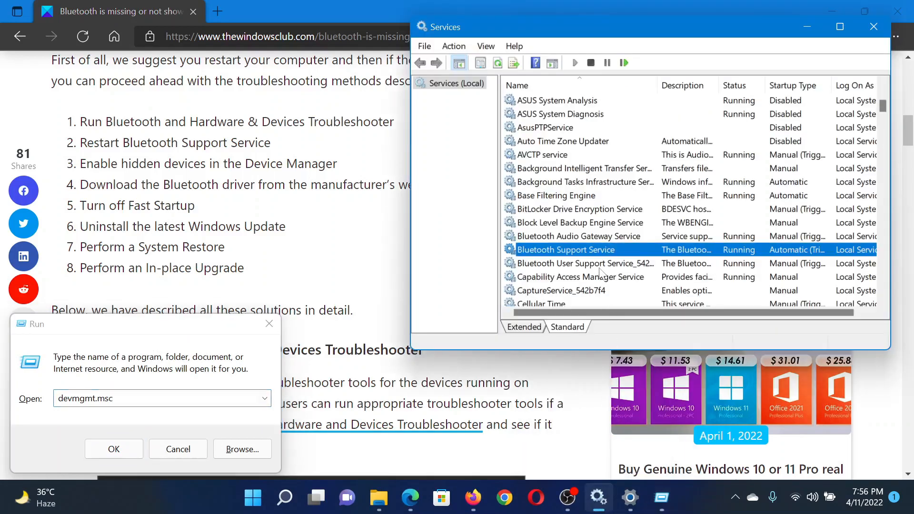
{"action": "mouse_move", "coordinate": [592, 253]}
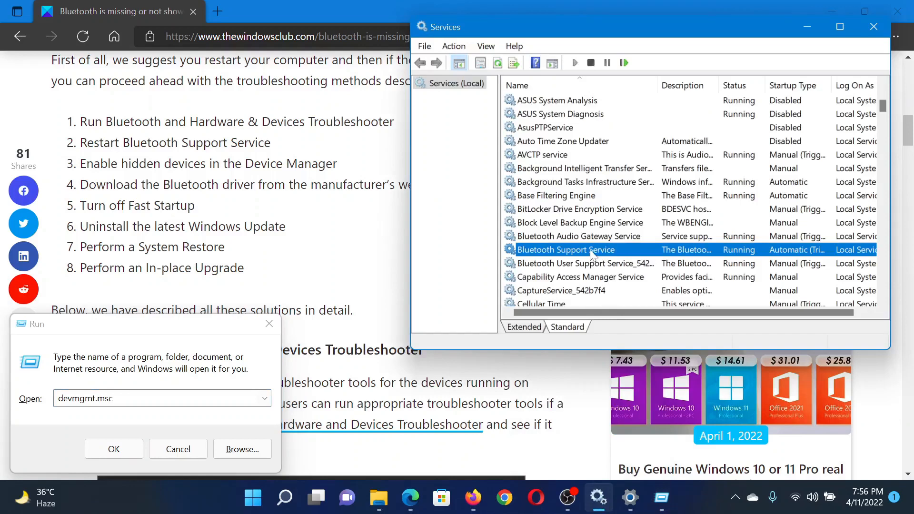
{"action": "mouse_move", "coordinate": [570, 253]}
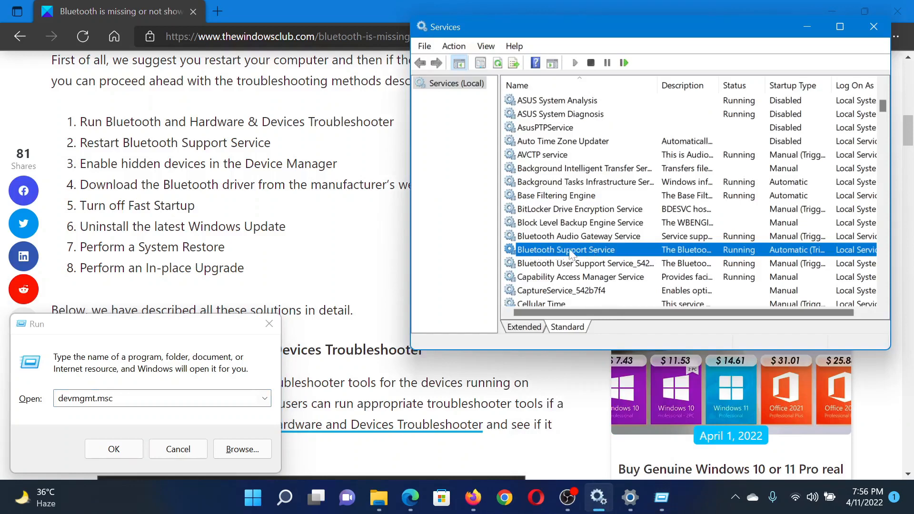
{"action": "mouse_move", "coordinate": [609, 257]}
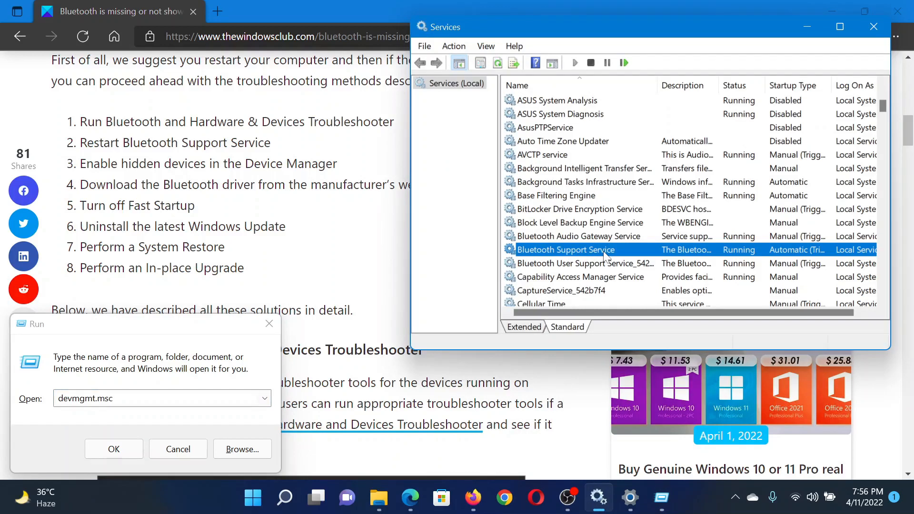
Step: Bring up the actions for the running Bluetooth Support Service, including Restart
{"action": "right_click", "coordinate": [566, 249]}
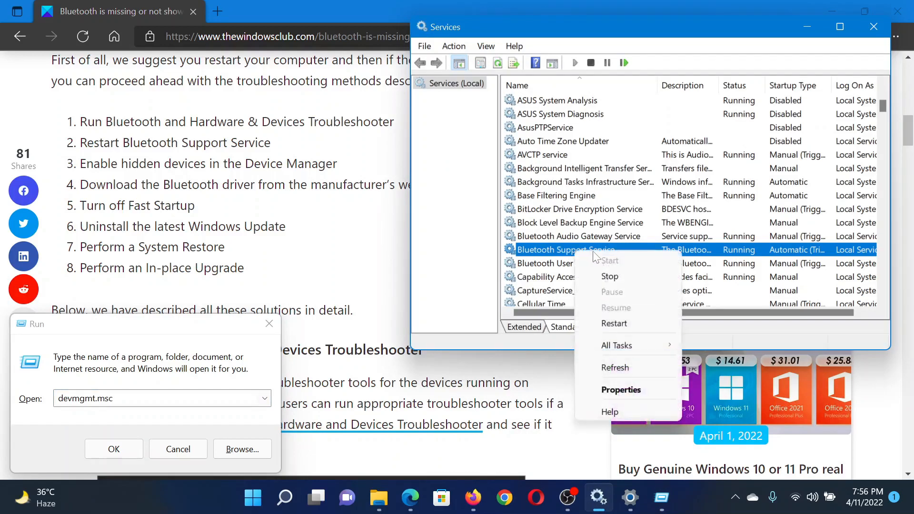
{"action": "mouse_move", "coordinate": [615, 324]}
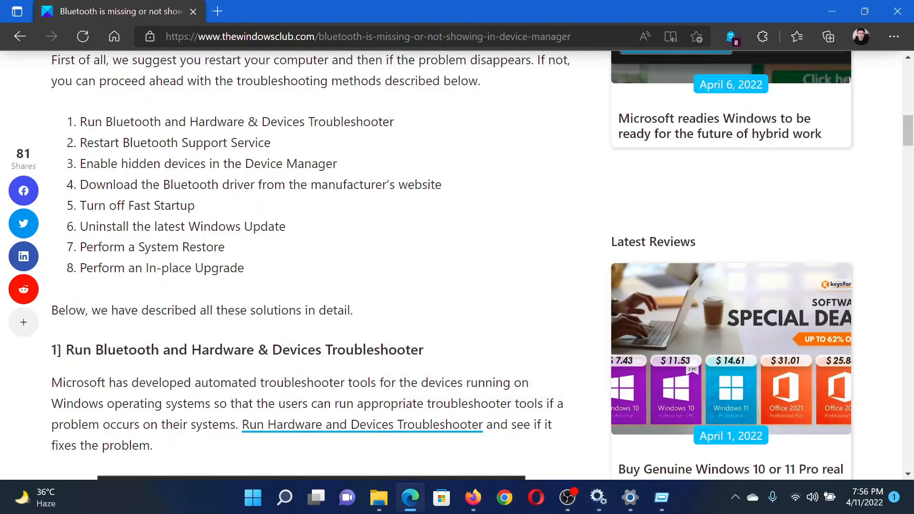
{"action": "mouse_move", "coordinate": [335, 154]}
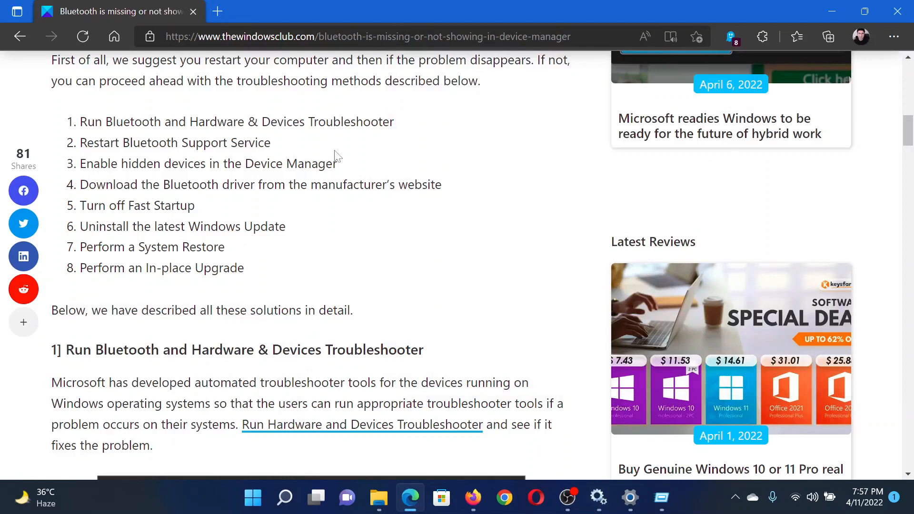
Step: Bring up the Run box holding devmgmt.msc over the article
{"action": "key", "text": "Win+r"}
{"action": "type", "text": "devmgmt.msc"}
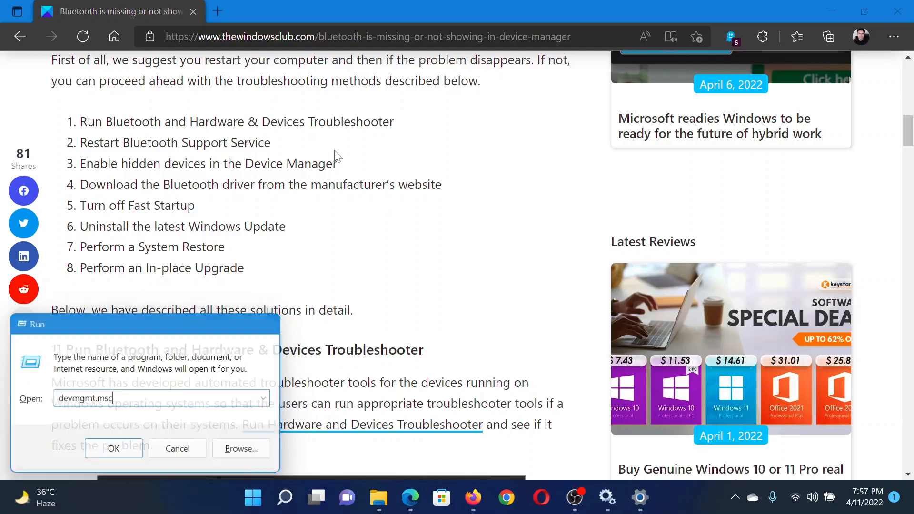
Step: Launch Device Manager, show hidden devices via View, then return to the article's title
{"action": "left_click", "coordinate": [114, 448]}
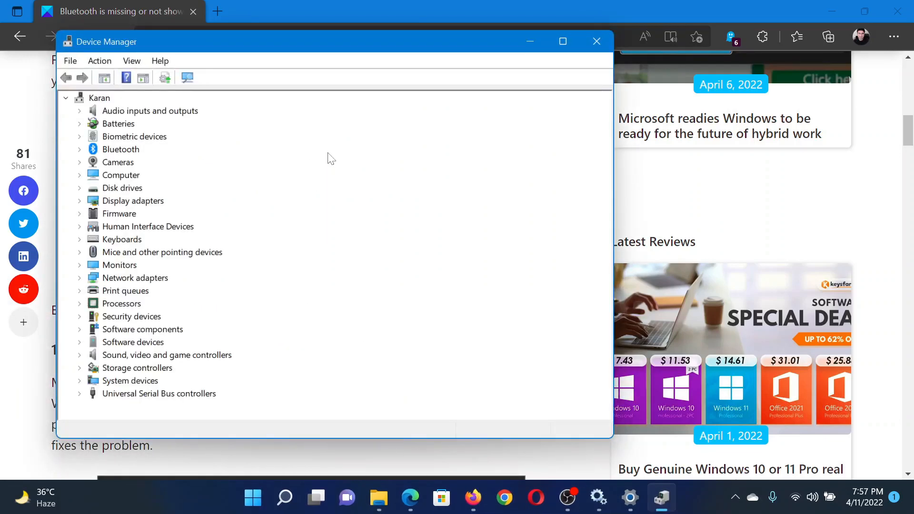
{"action": "left_click", "coordinate": [132, 61]}
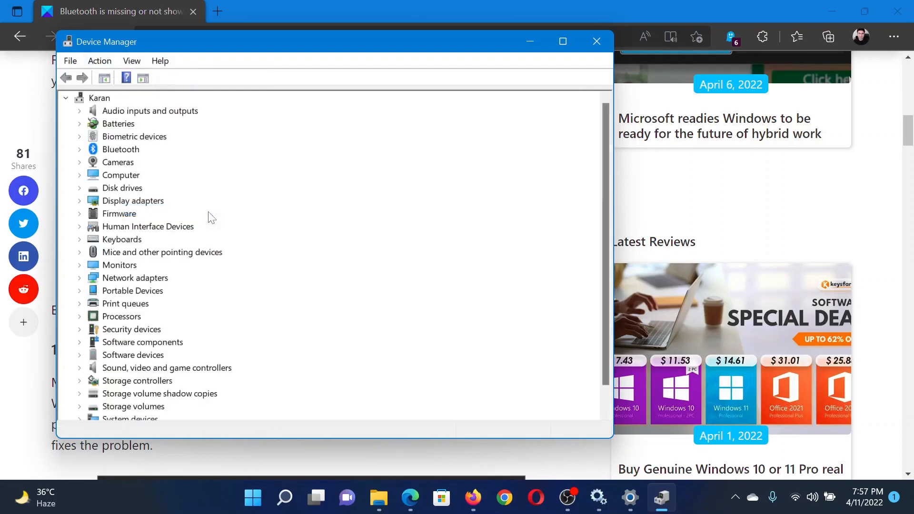
{"action": "left_click", "coordinate": [596, 41]}
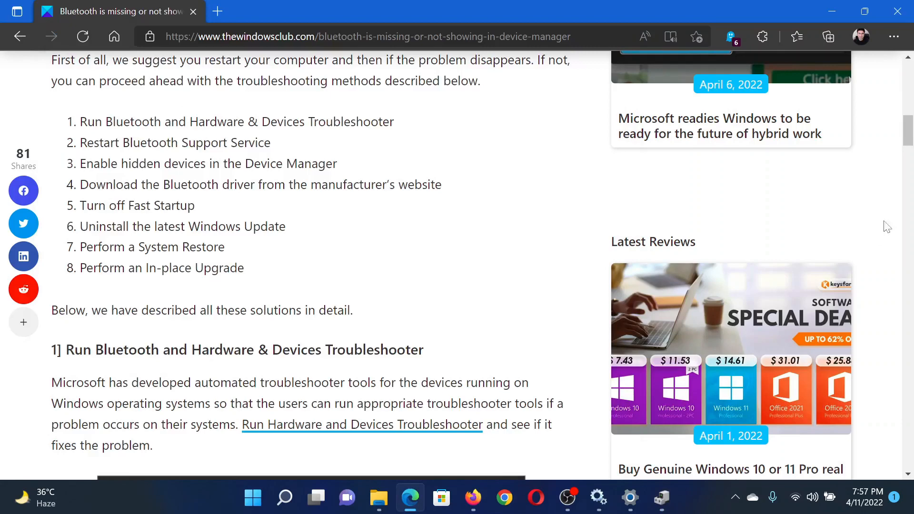
{"action": "scroll", "scroll_direction": "up", "scroll_amount": 3}
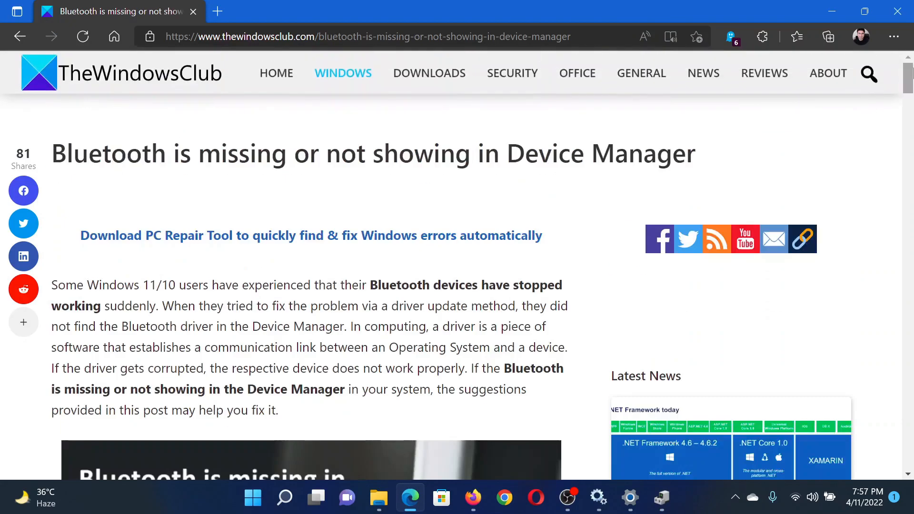